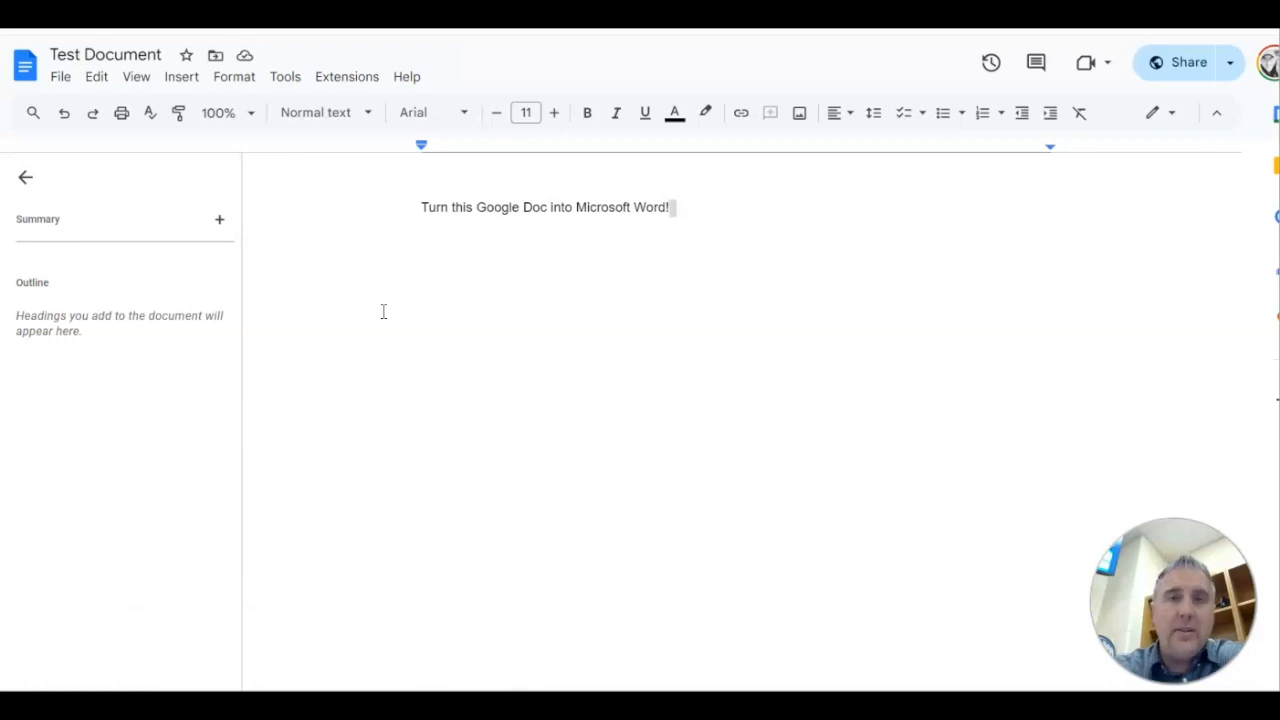
{"action": "mouse_move", "coordinate": [536, 334]}
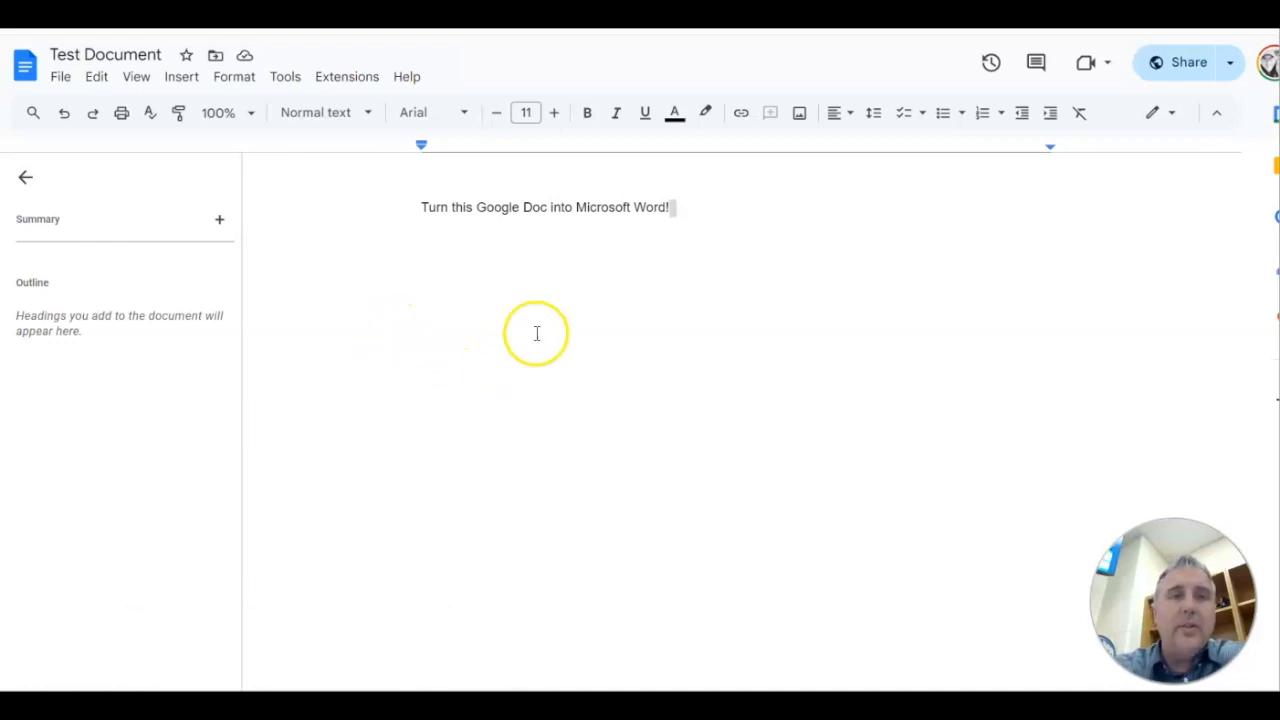
{"action": "mouse_move", "coordinate": [576, 338]}
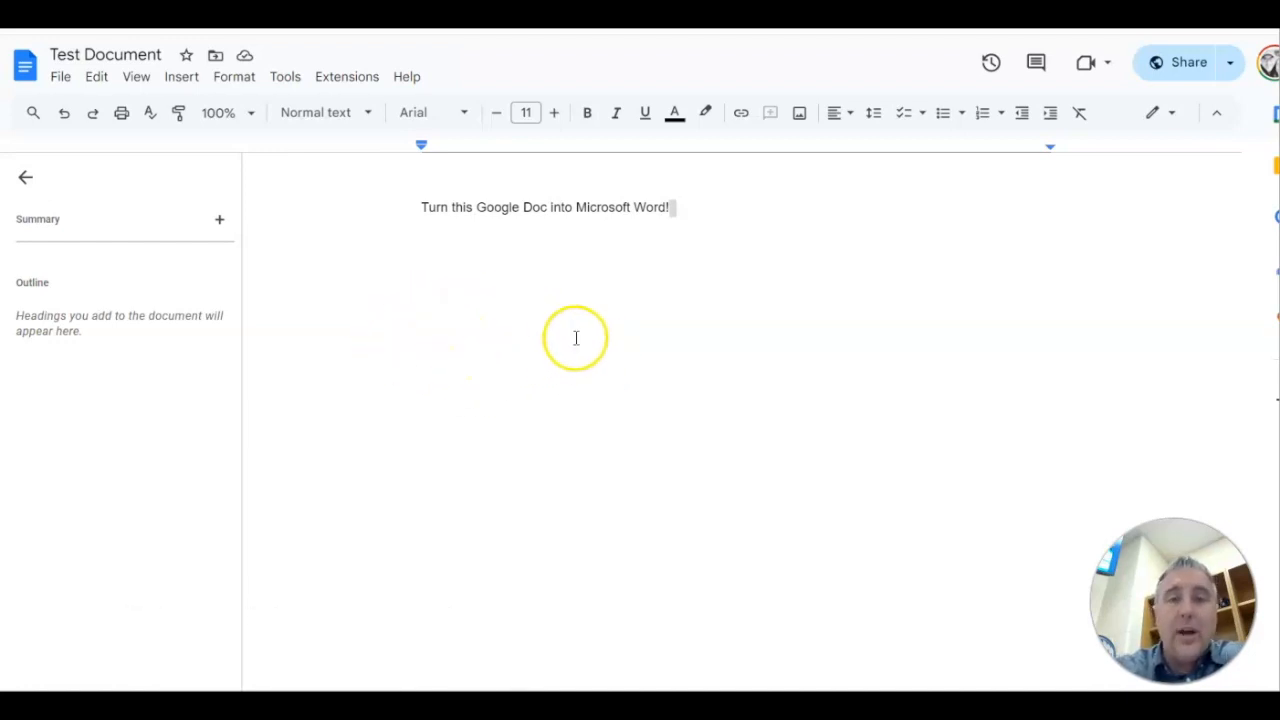
{"action": "mouse_move", "coordinate": [88, 112]}
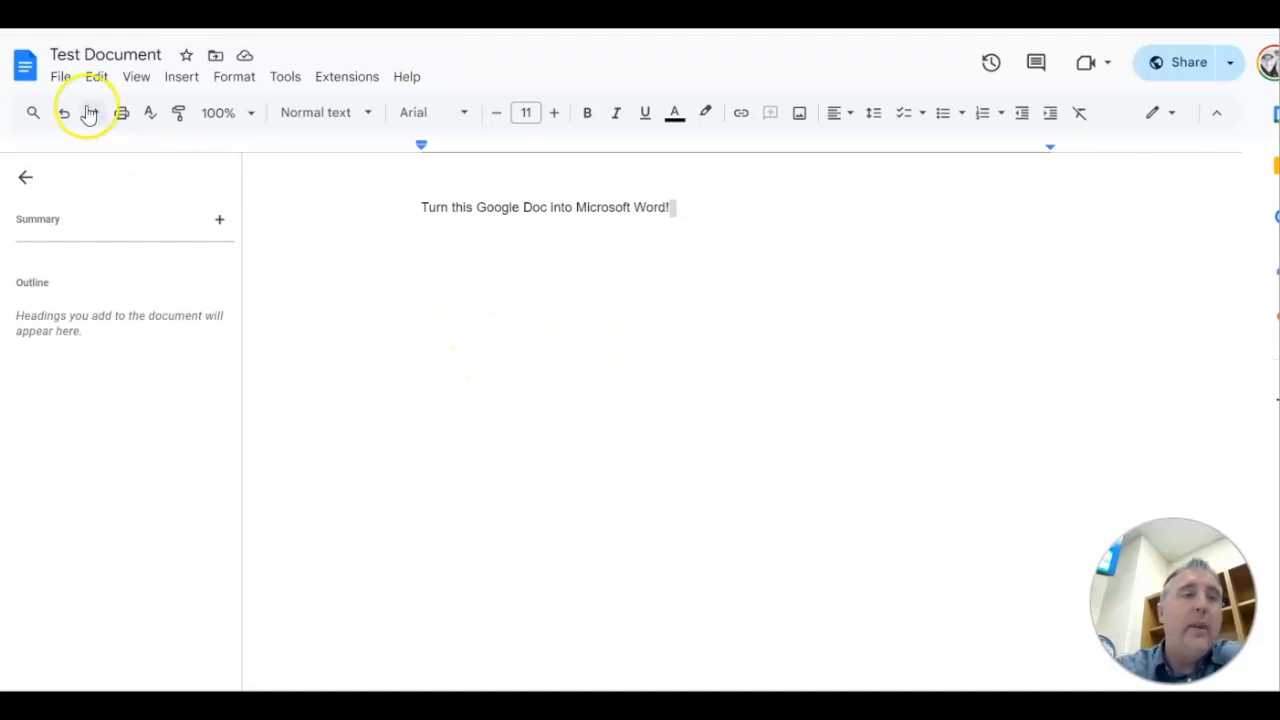
Download Test Document from Google Docs as a Microsoft Word (.docx) file
{"action": "left_click", "coordinate": [62, 76]}
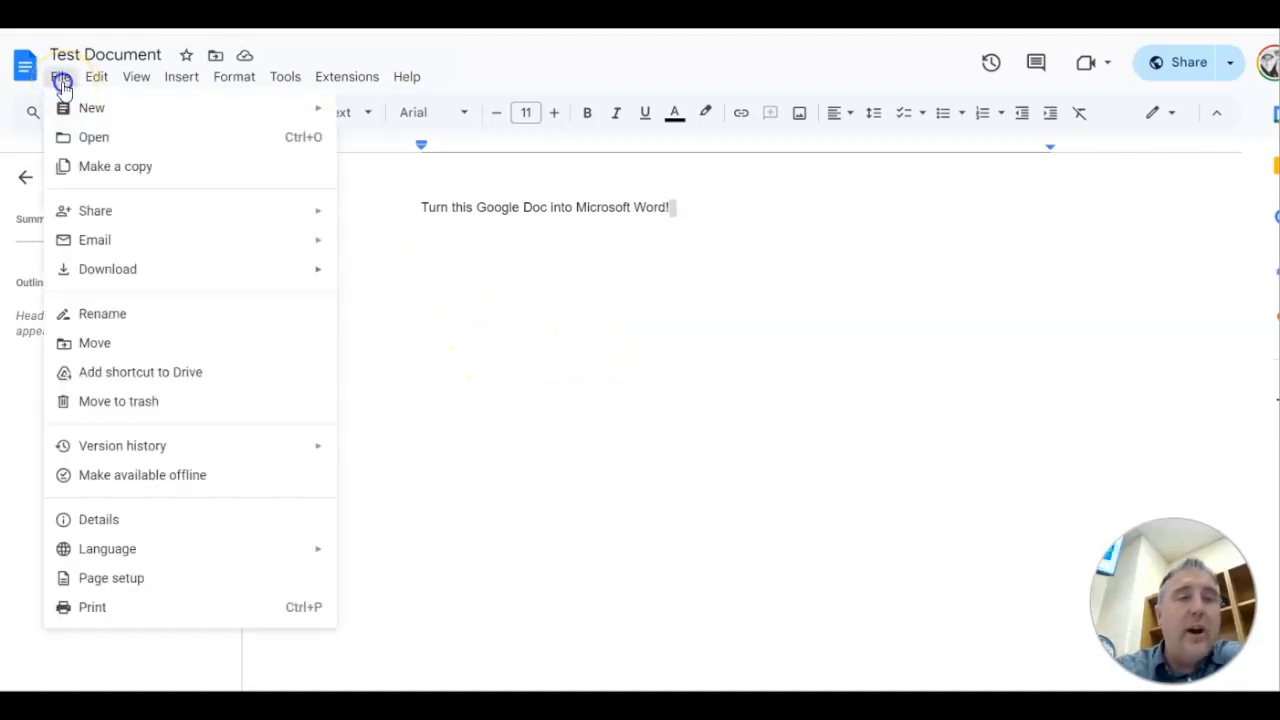
{"action": "left_click", "coordinate": [108, 268]}
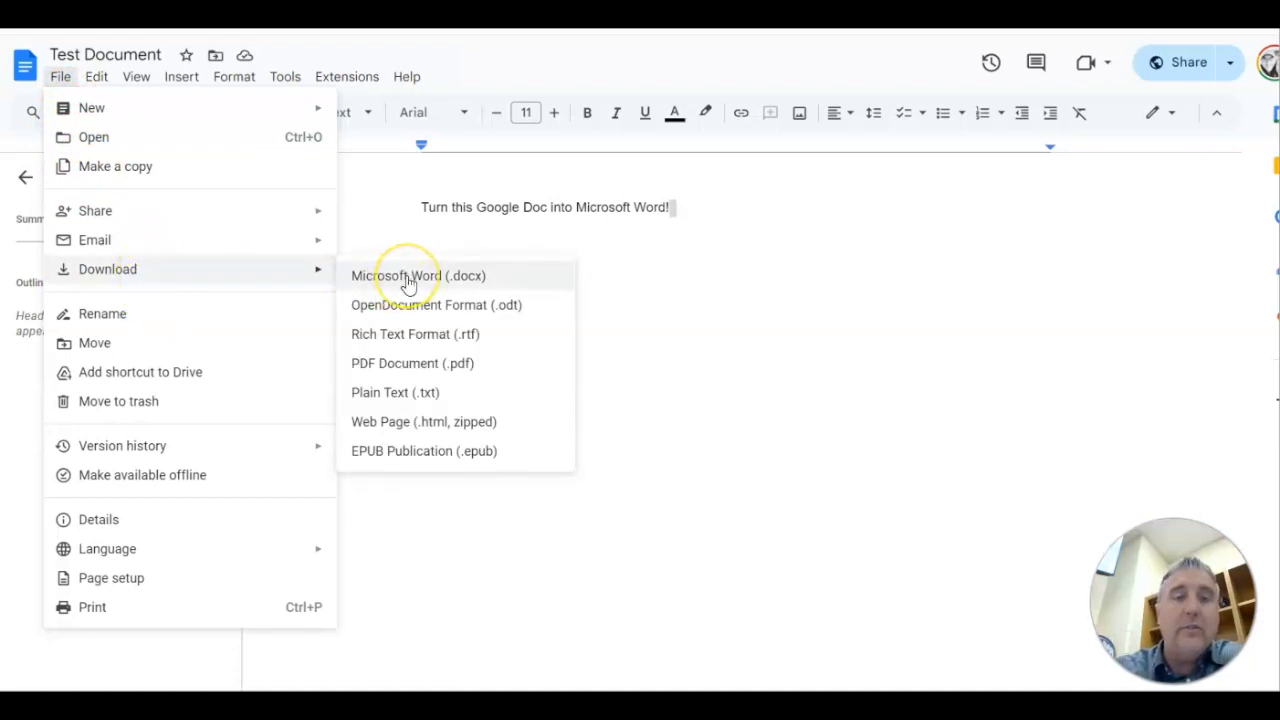
{"action": "left_click", "coordinate": [408, 278]}
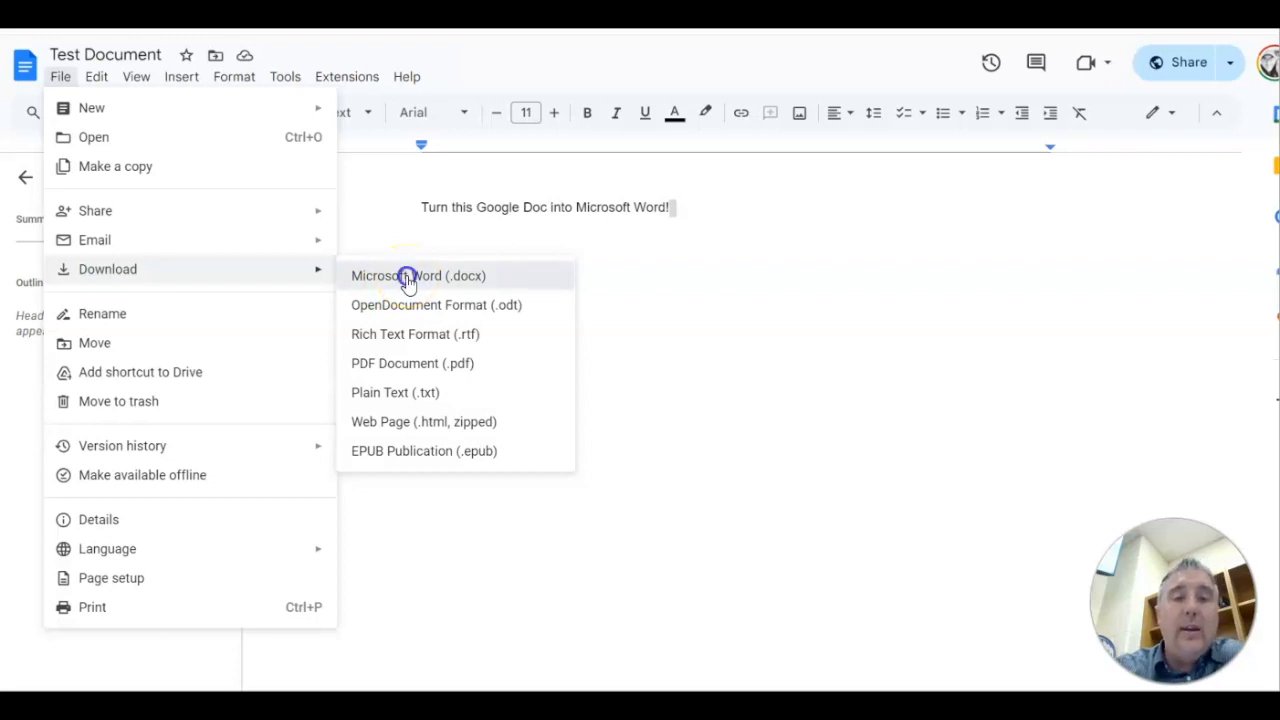
{"action": "left_click", "coordinate": [408, 276]}
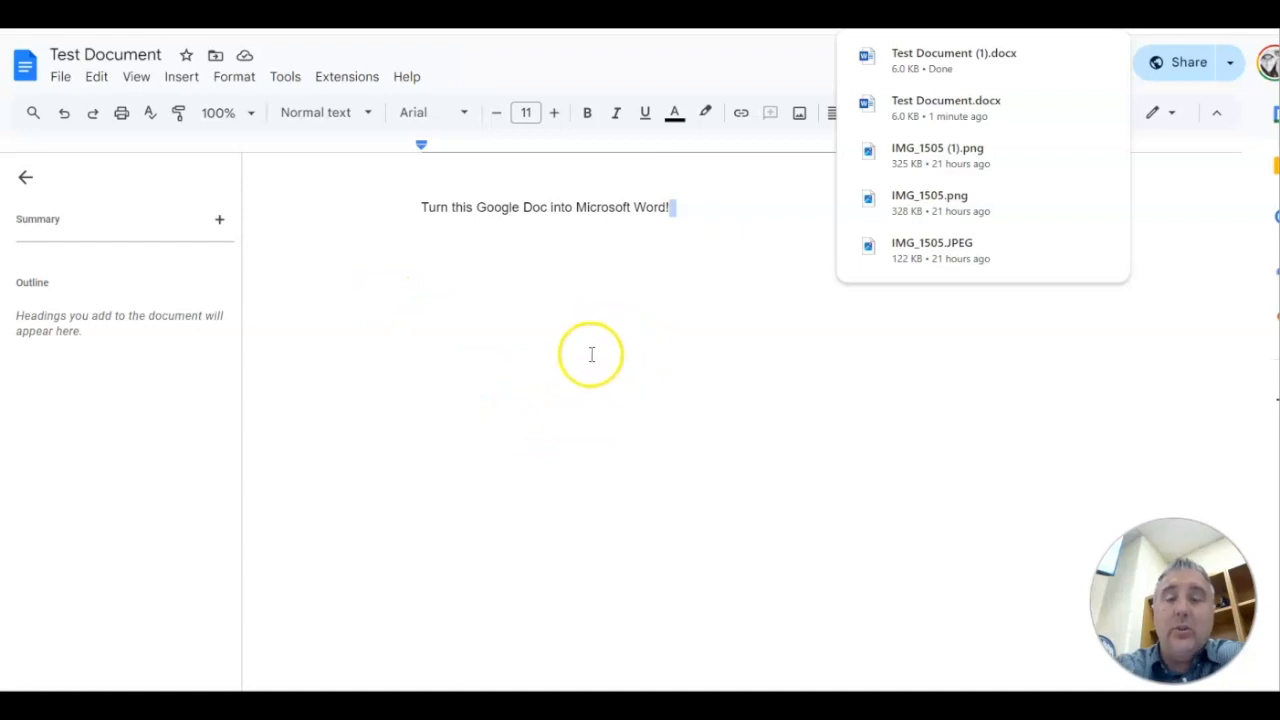
{"action": "mouse_move", "coordinate": [938, 76]}
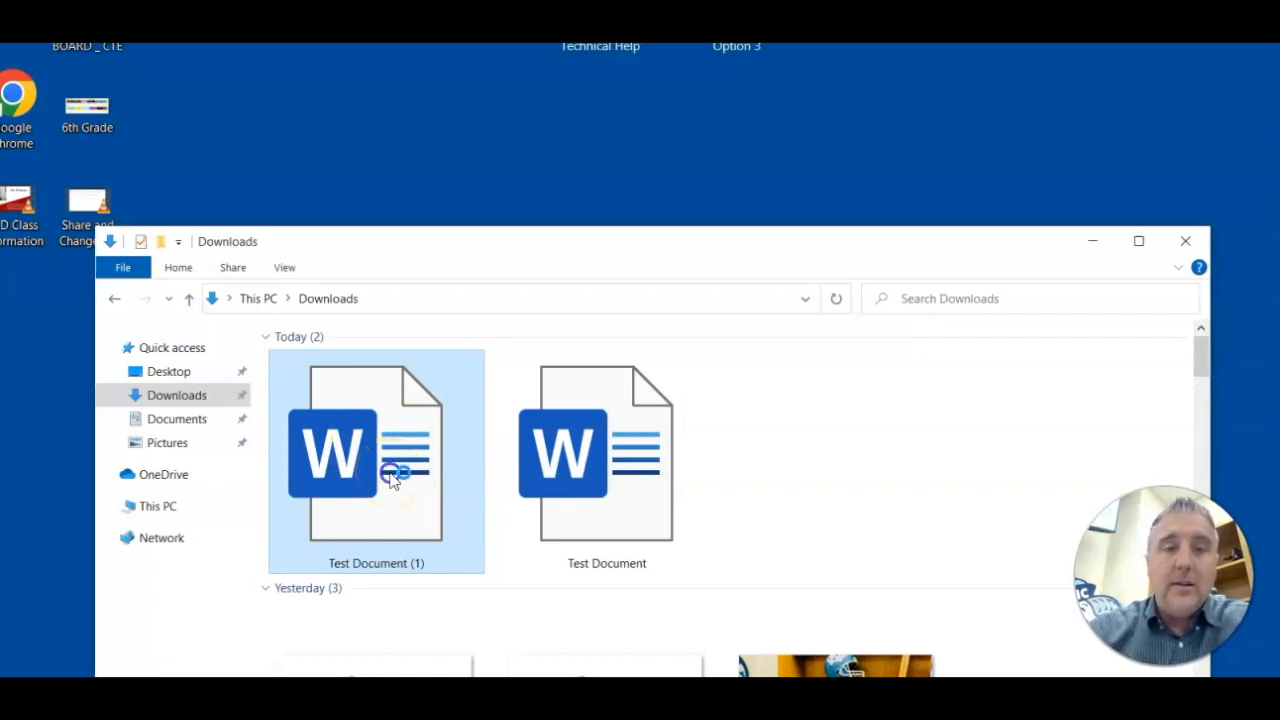
Open the downloaded Test Document (1).docx from the Downloads folder in Word
{"action": "double_click", "coordinate": [376, 470]}
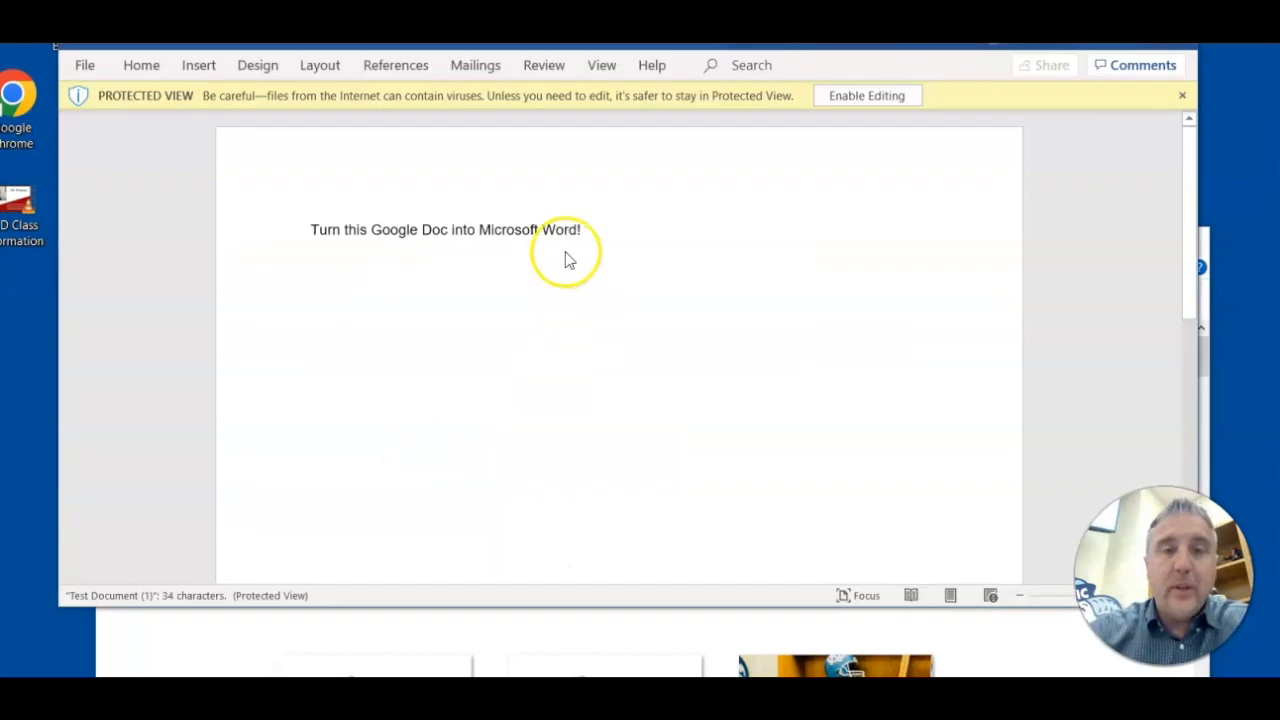
Enable editing so the document leaves Protected View
{"action": "left_click", "coordinate": [868, 96]}
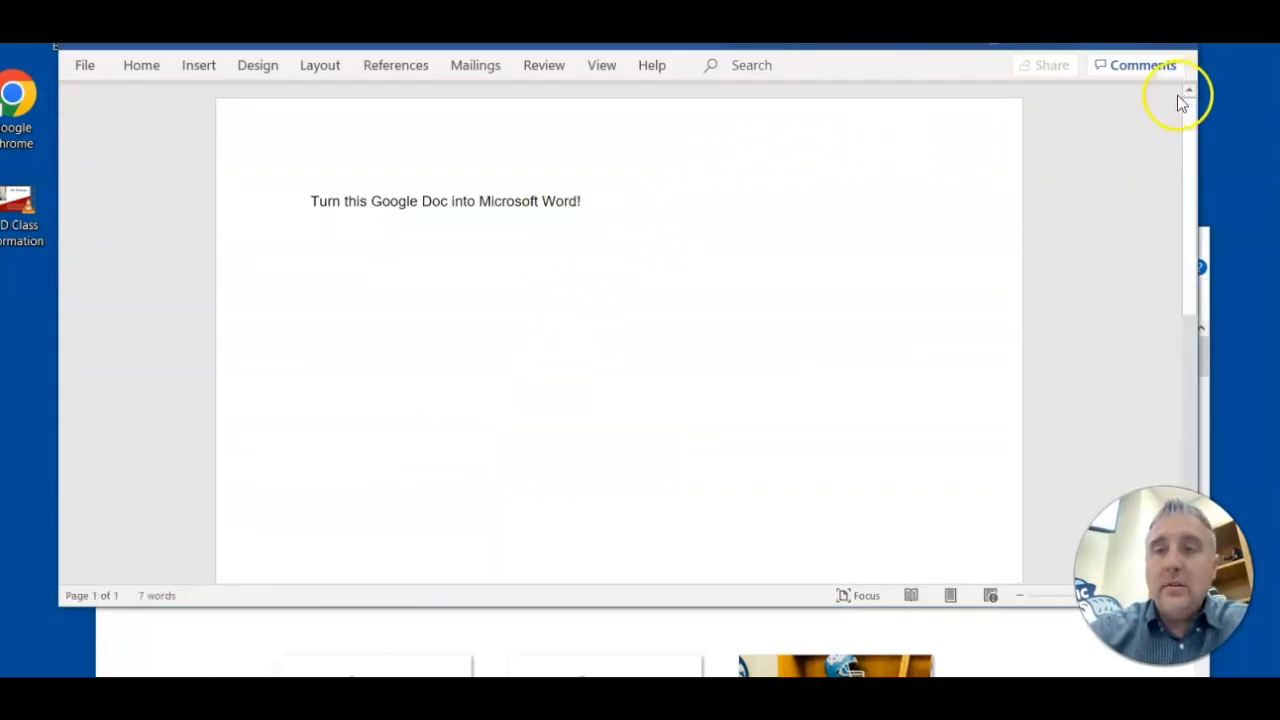